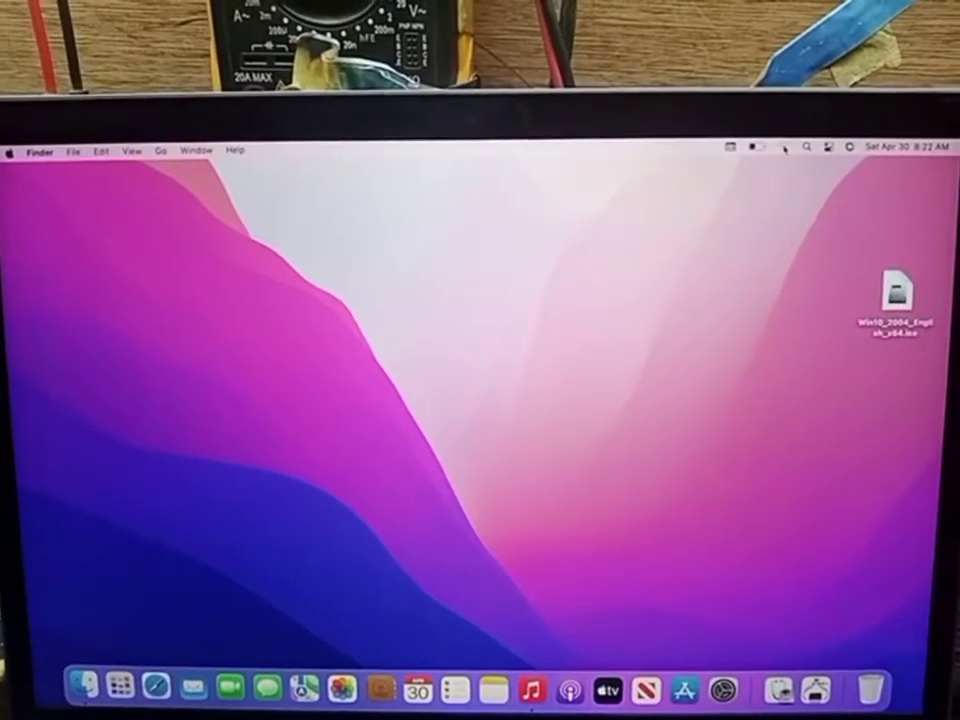
Check the available wireless networks from the menu bar.
click(784, 148)
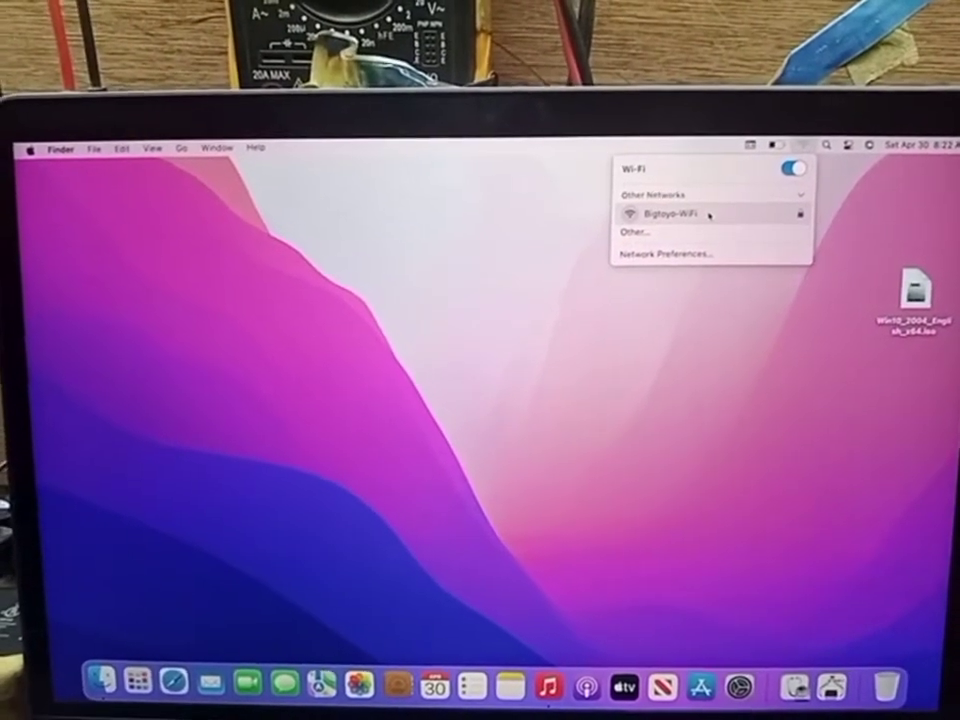
click(680, 214)
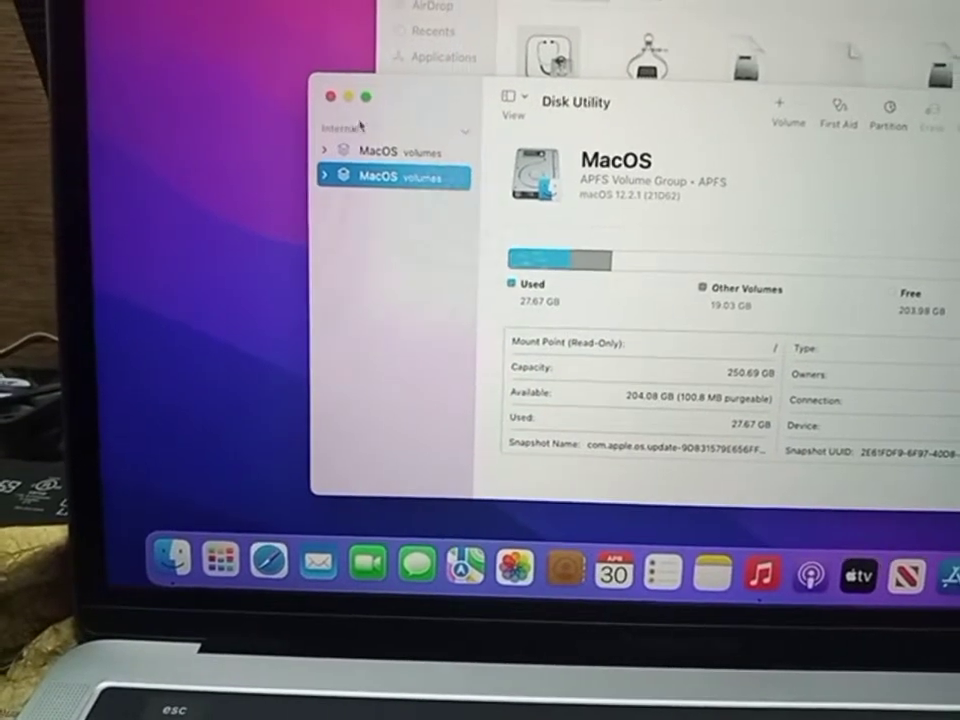
Show all devices in Disk Utility to reveal the 251 GB internal SSD, then close it.
click(512, 100)
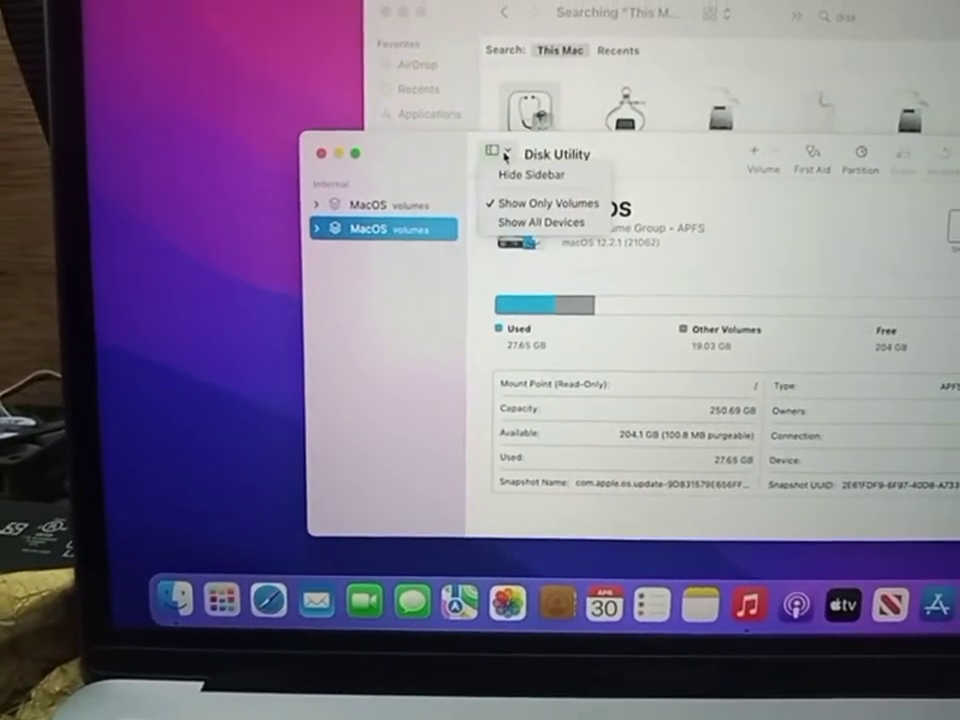
click(540, 222)
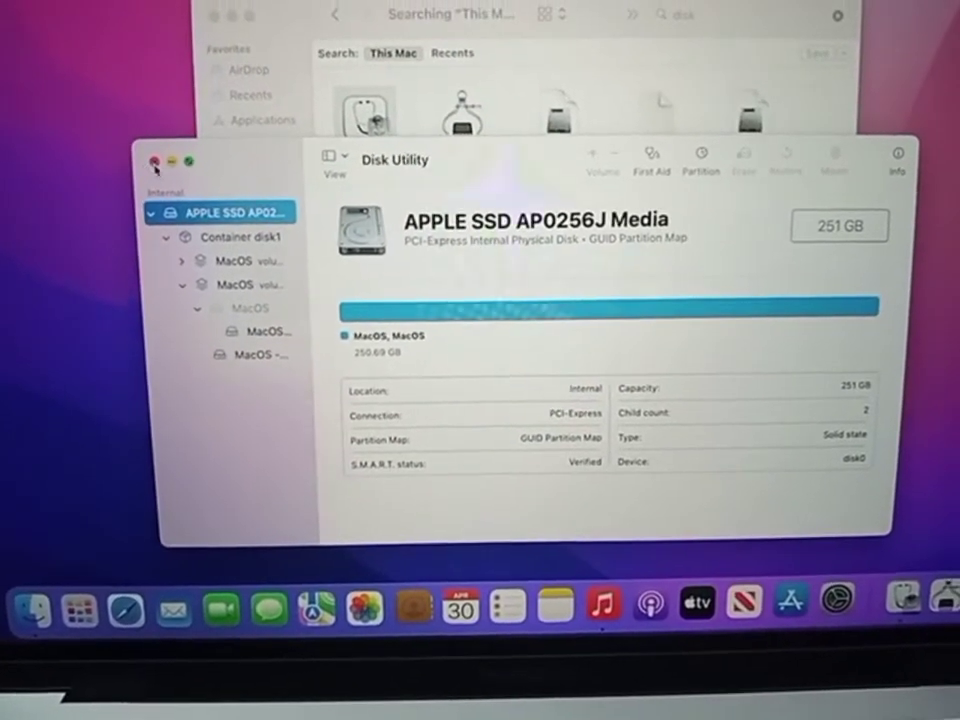
click(156, 160)
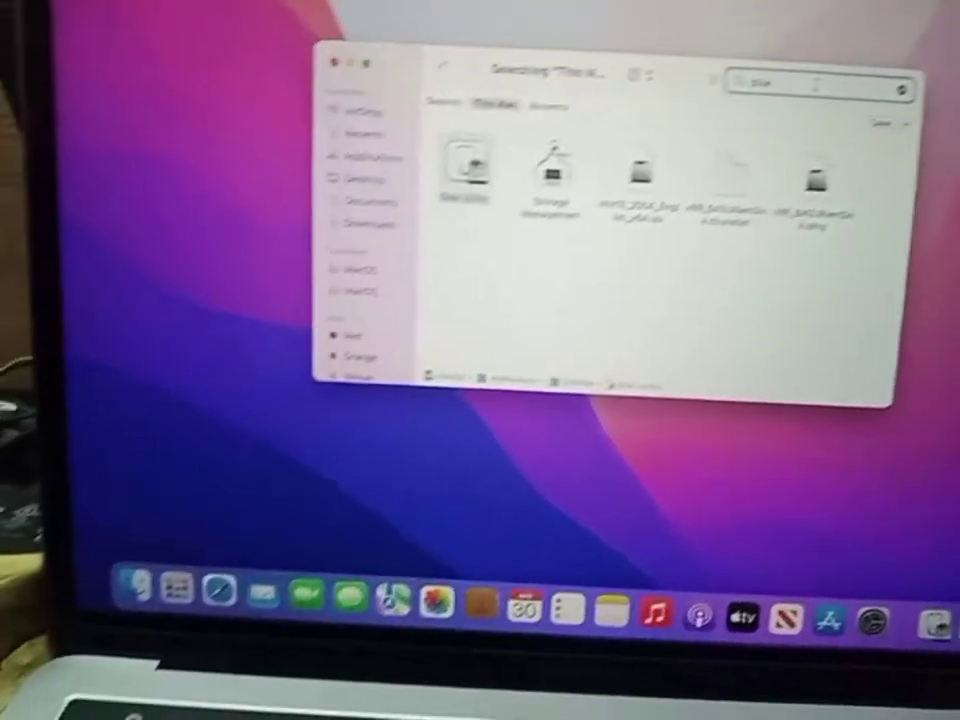
Search This Mac for 'boot' and launch Boot Camp Assistant from the results.
text(d)
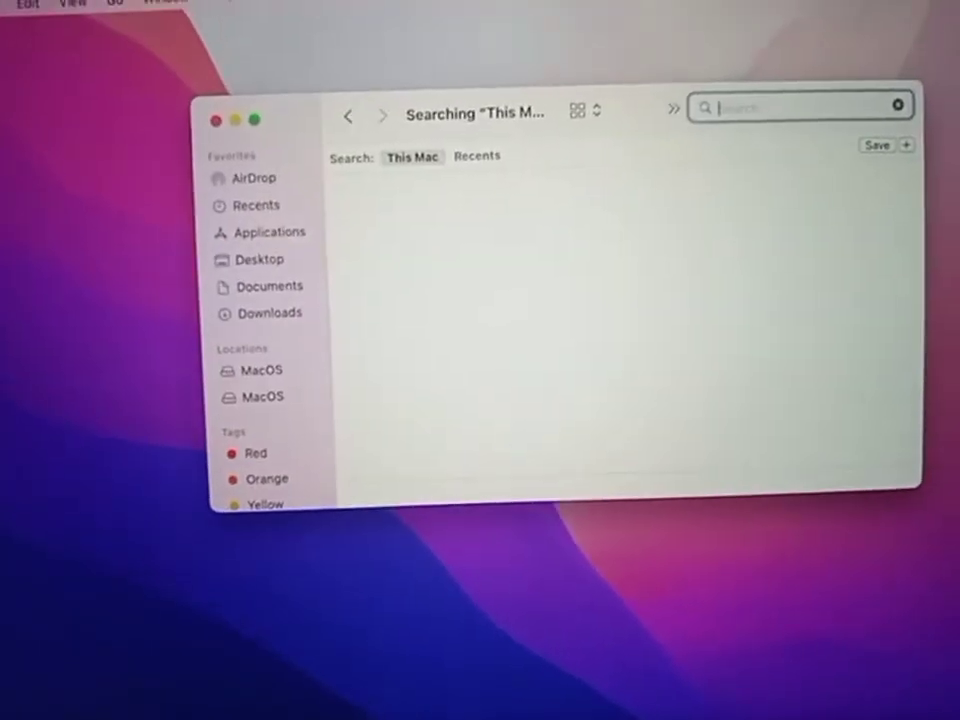
text(boot)
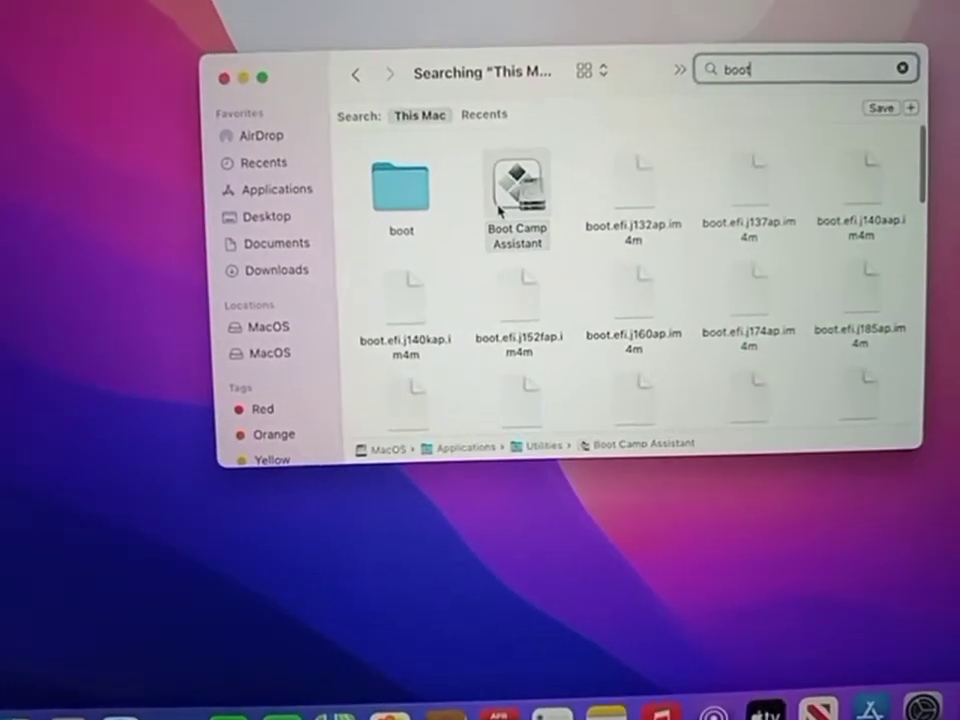
click(516, 184)
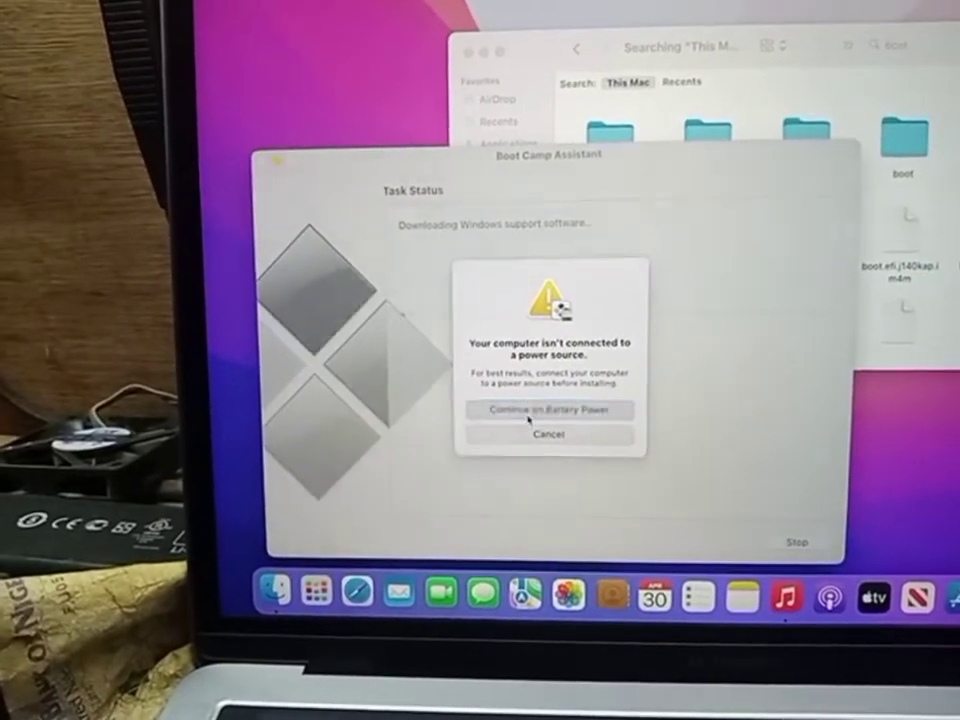
Continue the Windows support software download on battery power.
click(548, 410)
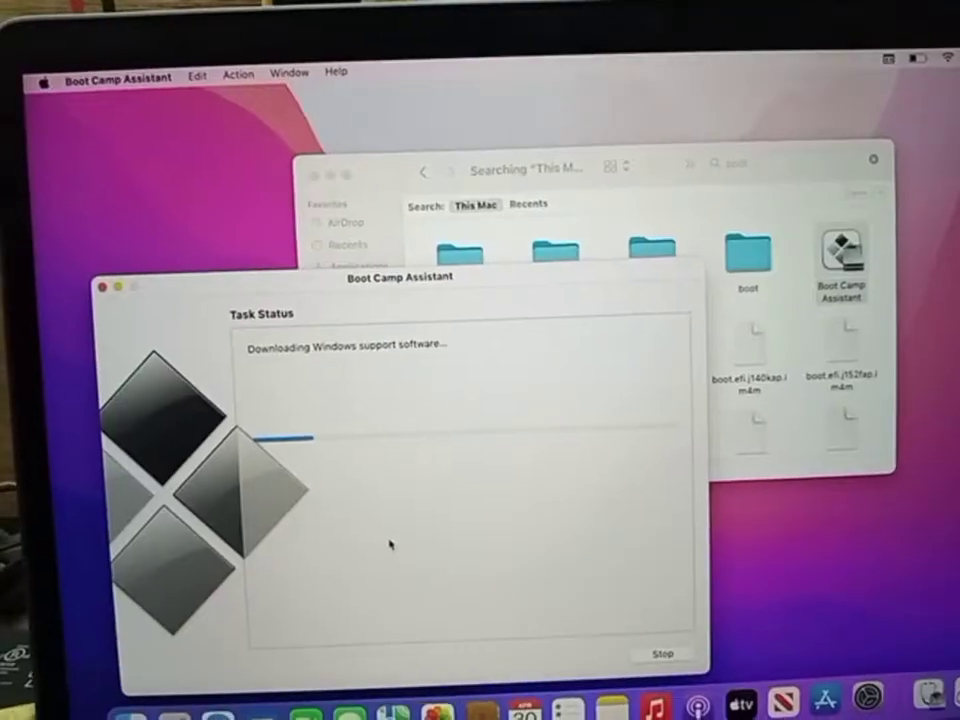